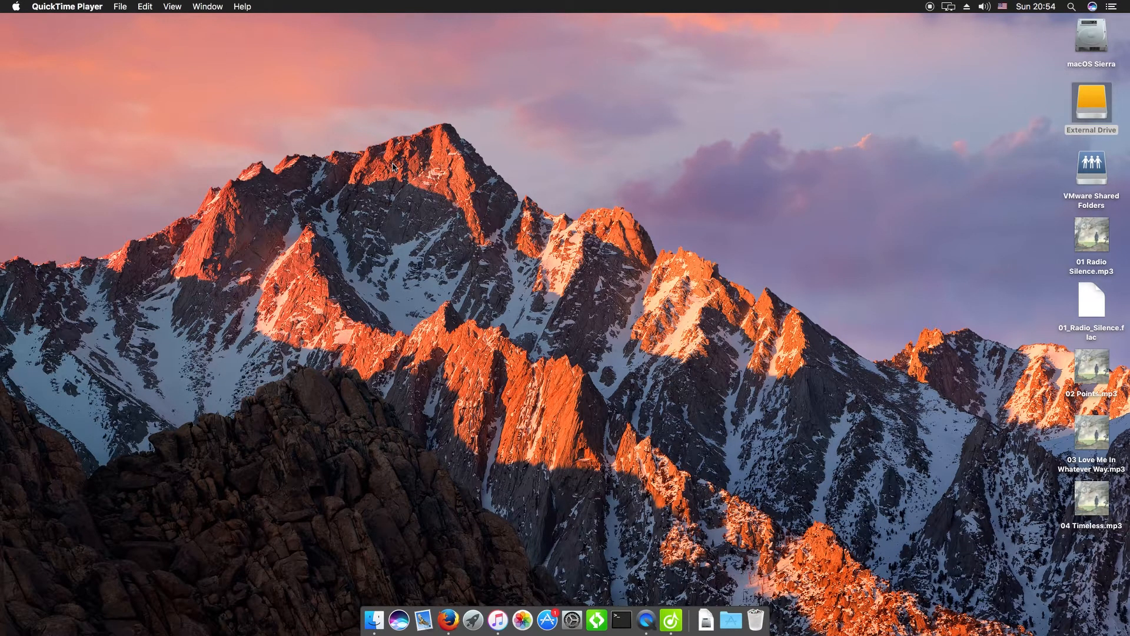
mouse_move(498, 619)
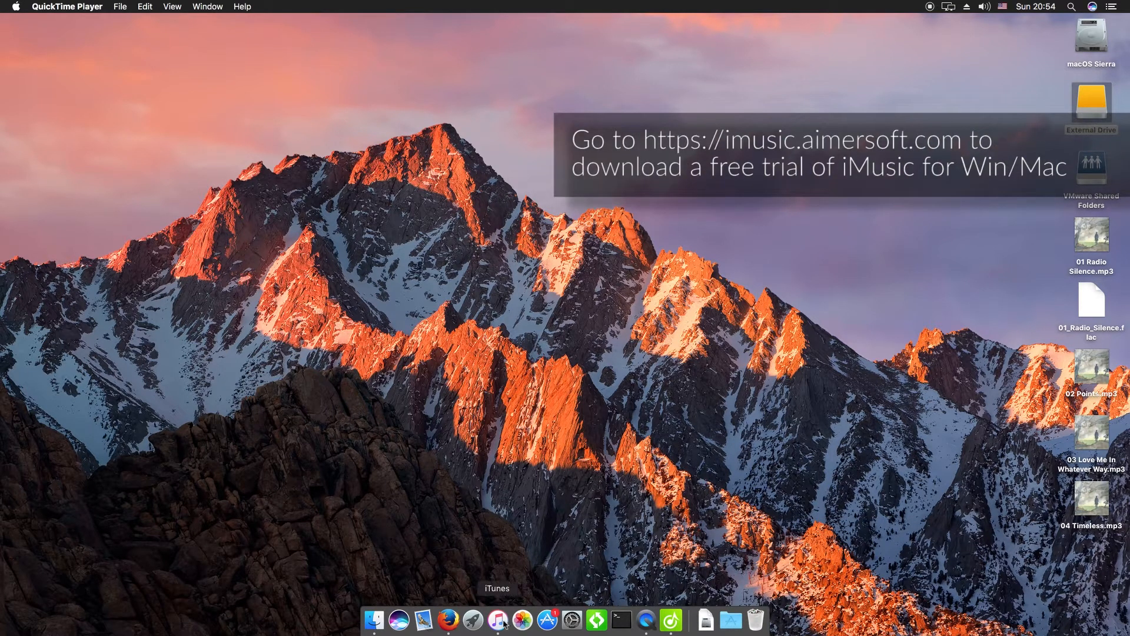
Launch iTunes and iMusic from the Dock, with iMusic showing its small device panel
click(496, 619)
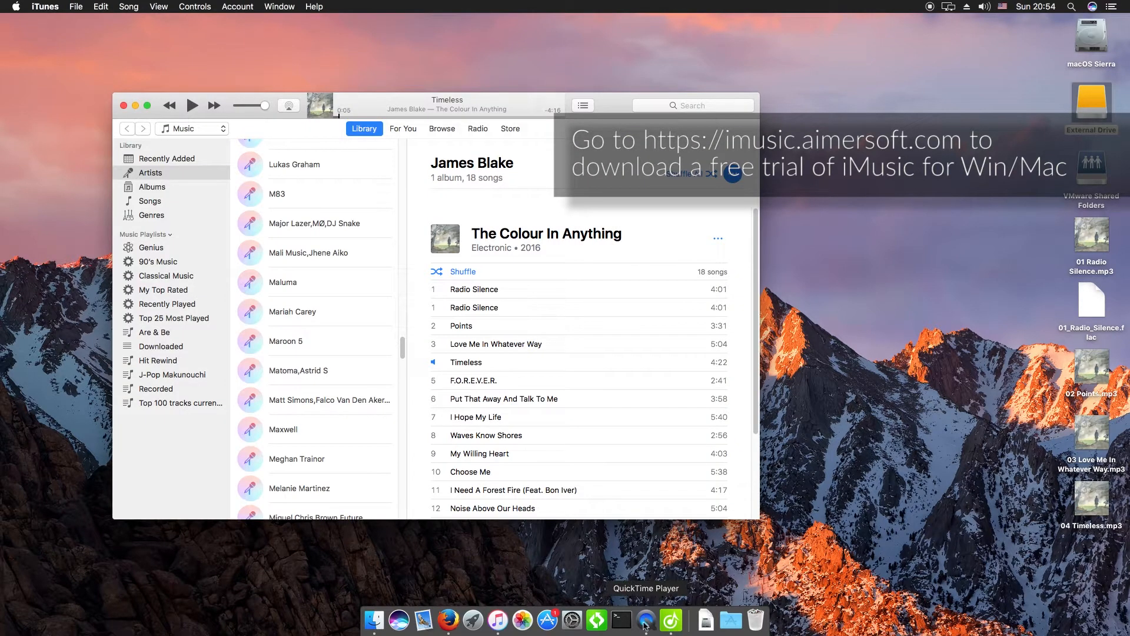
click(669, 620)
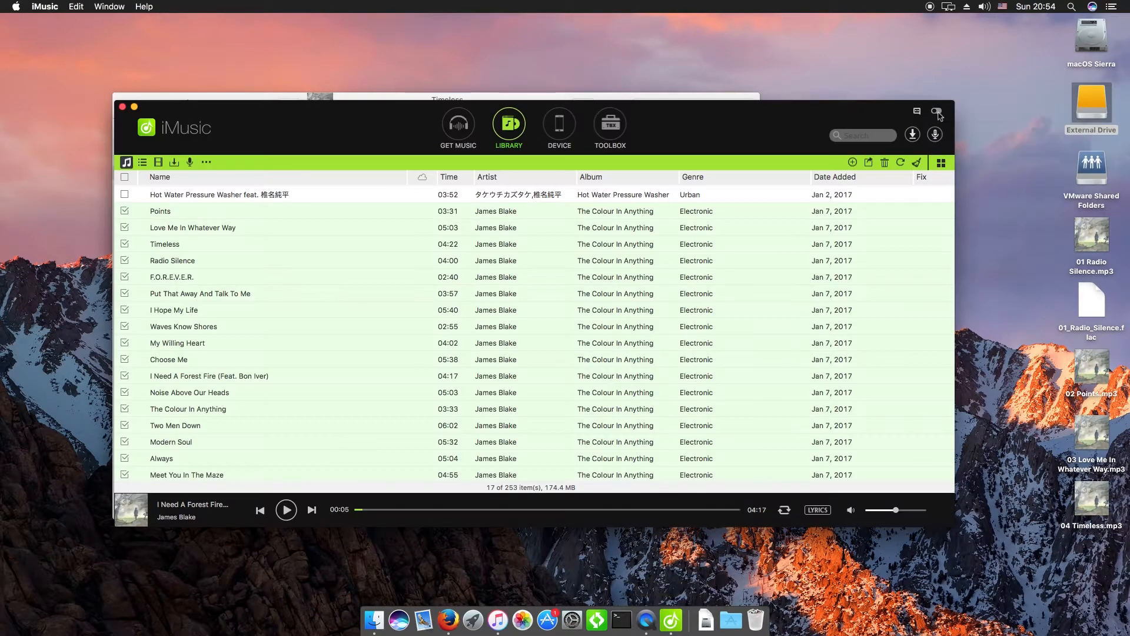
click(938, 113)
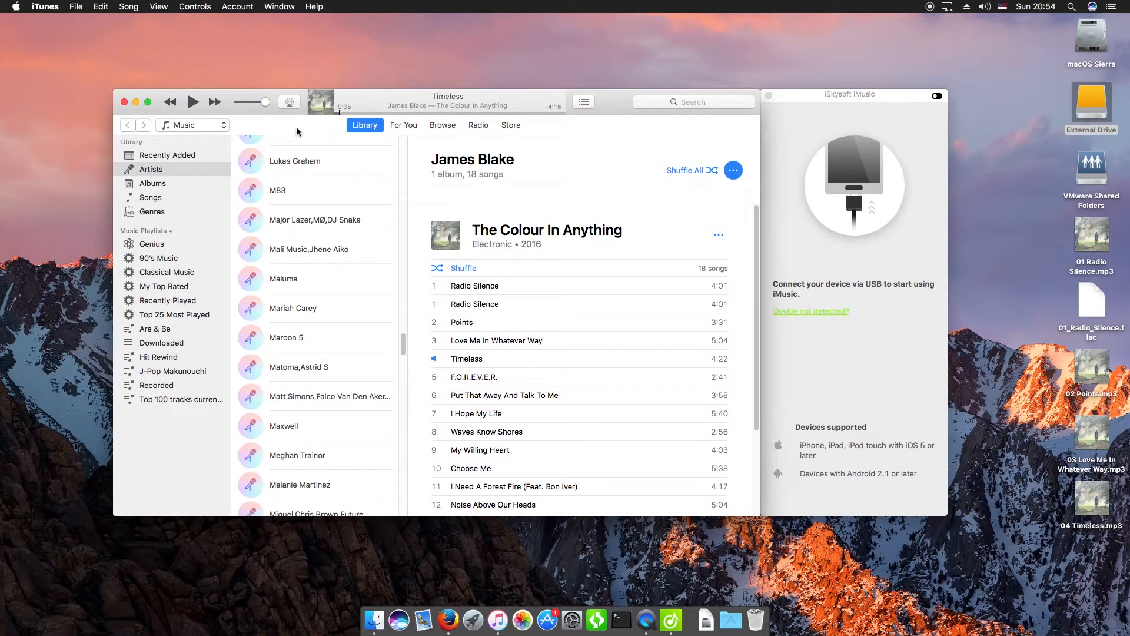
mouse_move(252, 33)
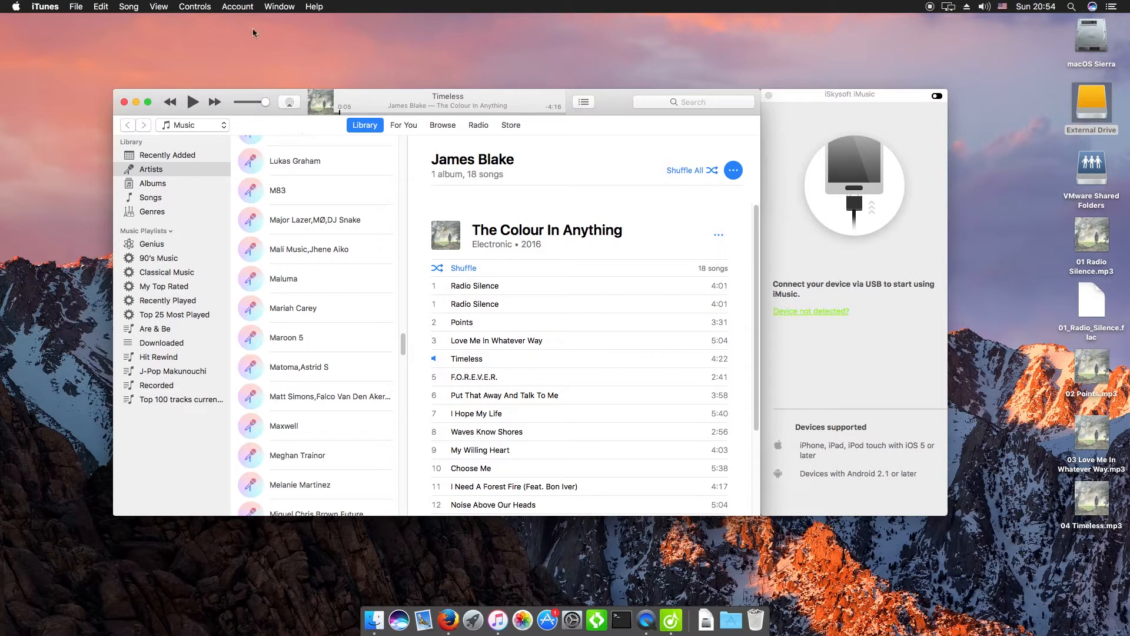
mouse_move(1084, 113)
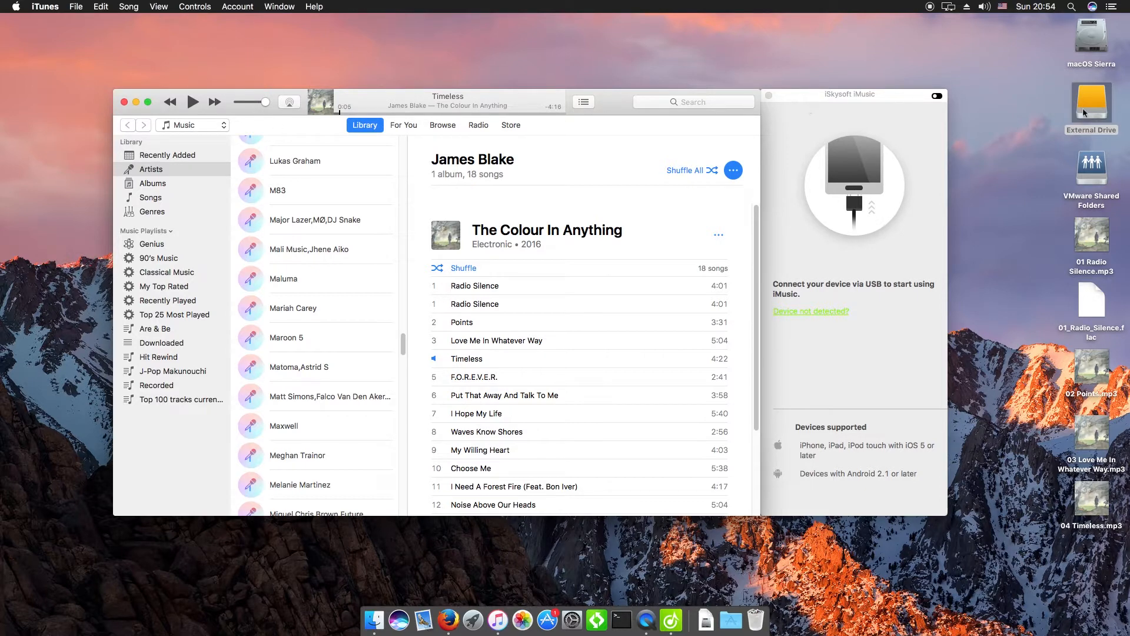
Show the External Drive's MP3 folder in Finder arranged next to the iTunes window
double_click(1090, 104)
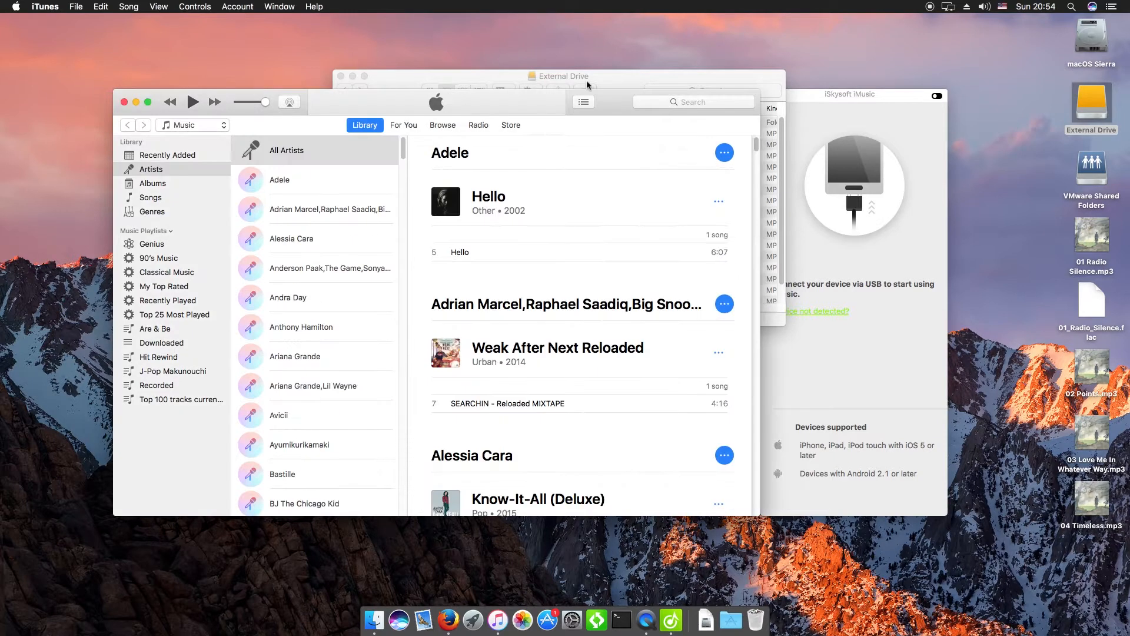
click(192, 102)
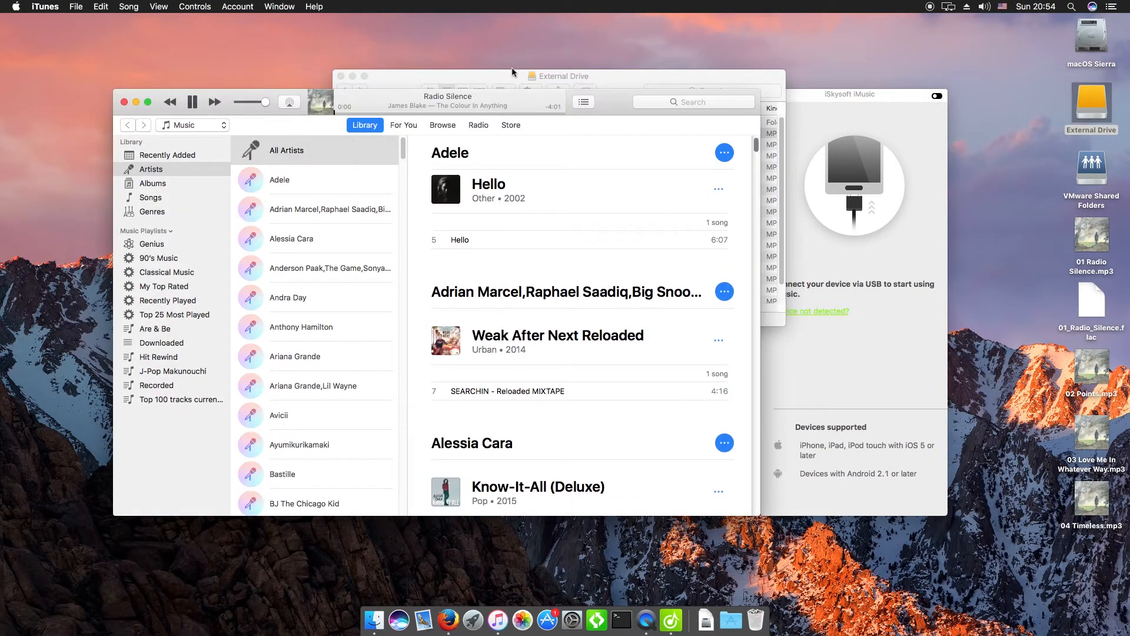
click(558, 75)
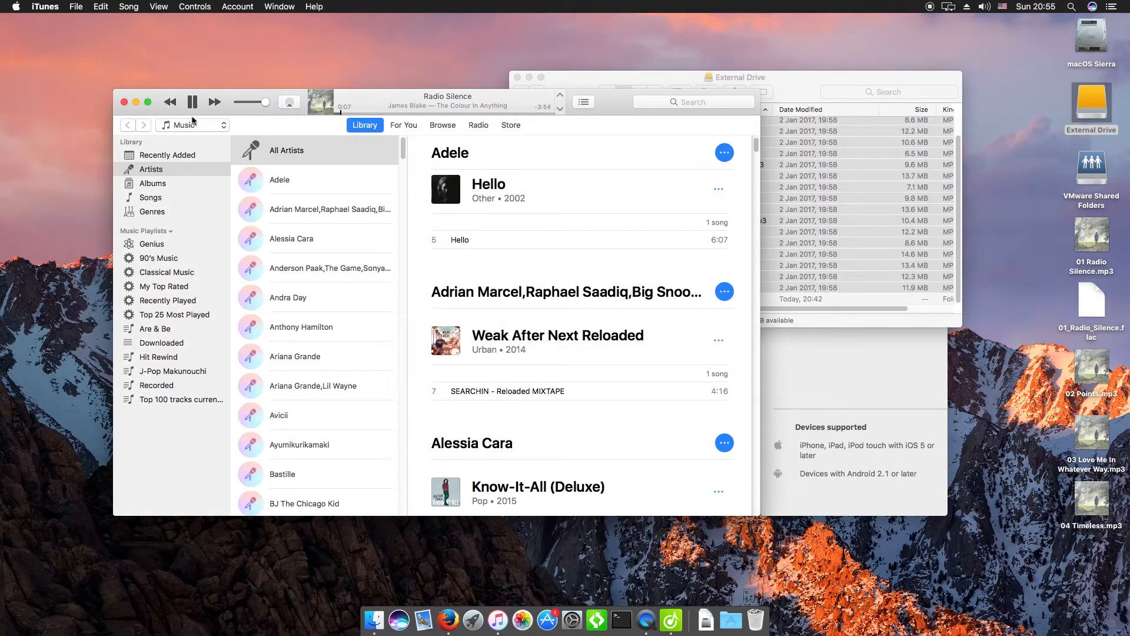
mouse_move(75, 8)
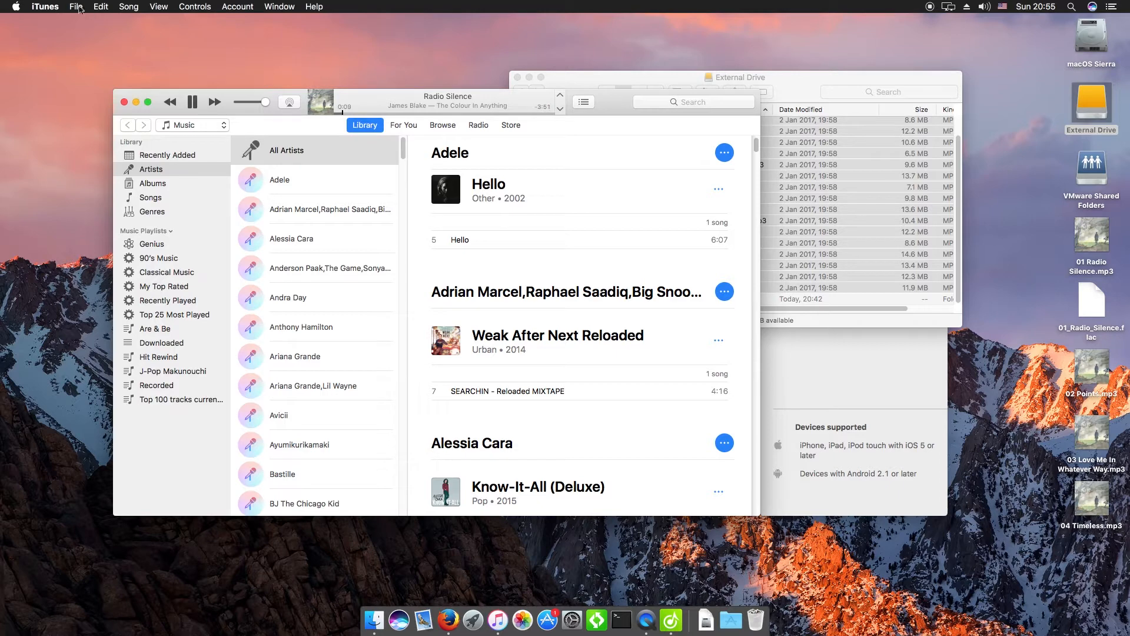
Add the Desktop music files to the iTunes library via File > Add to Library
click(75, 7)
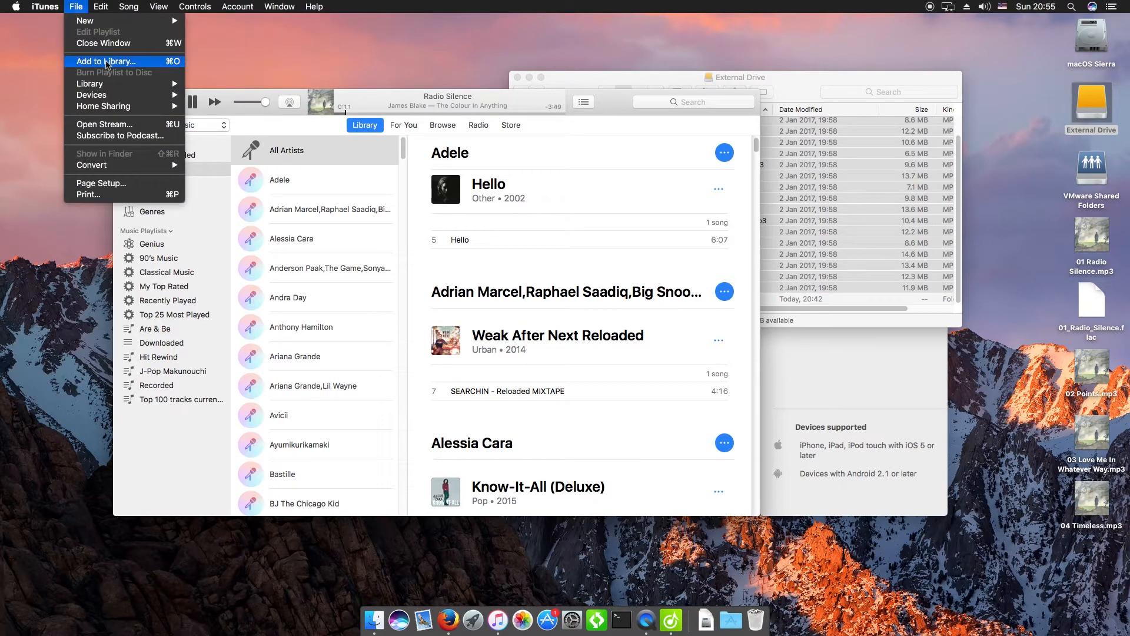
click(105, 60)
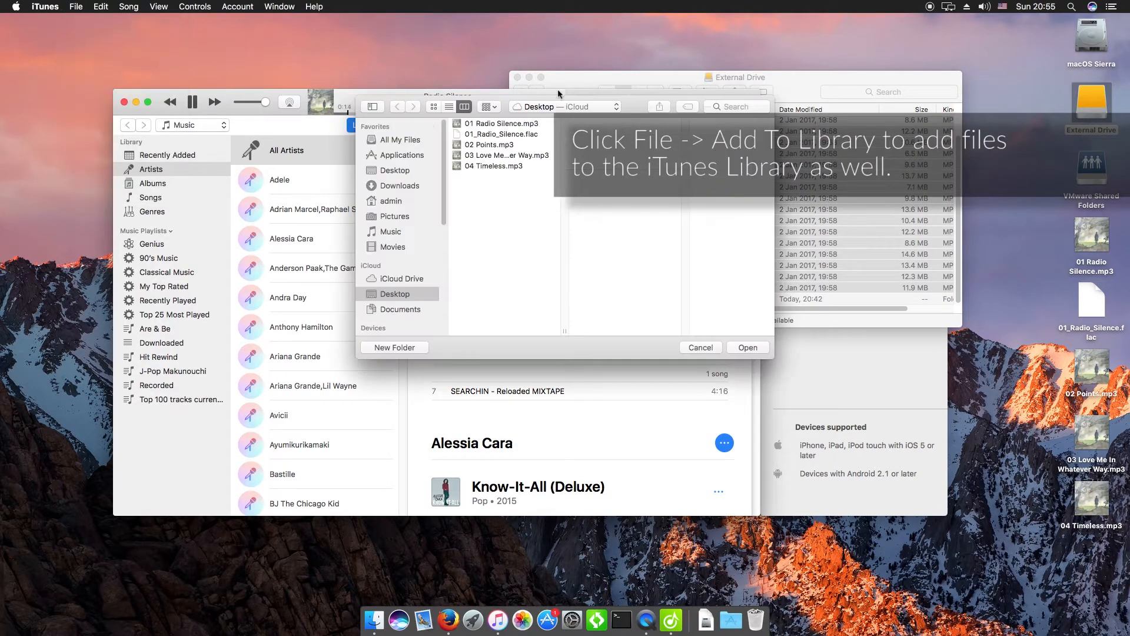
click(699, 346)
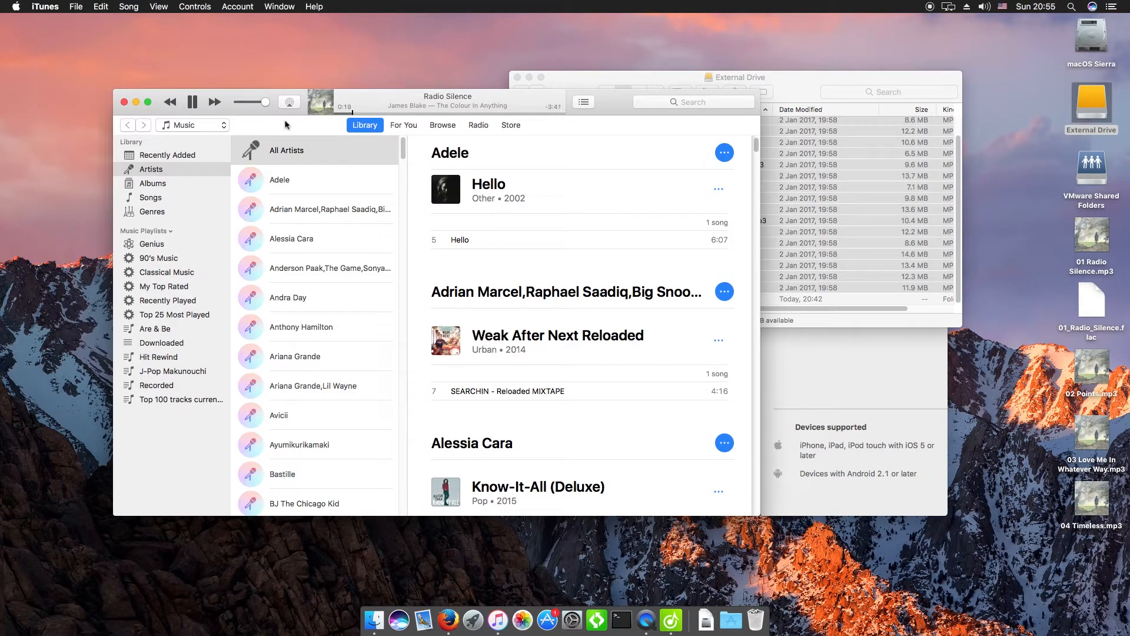
mouse_move(207, 78)
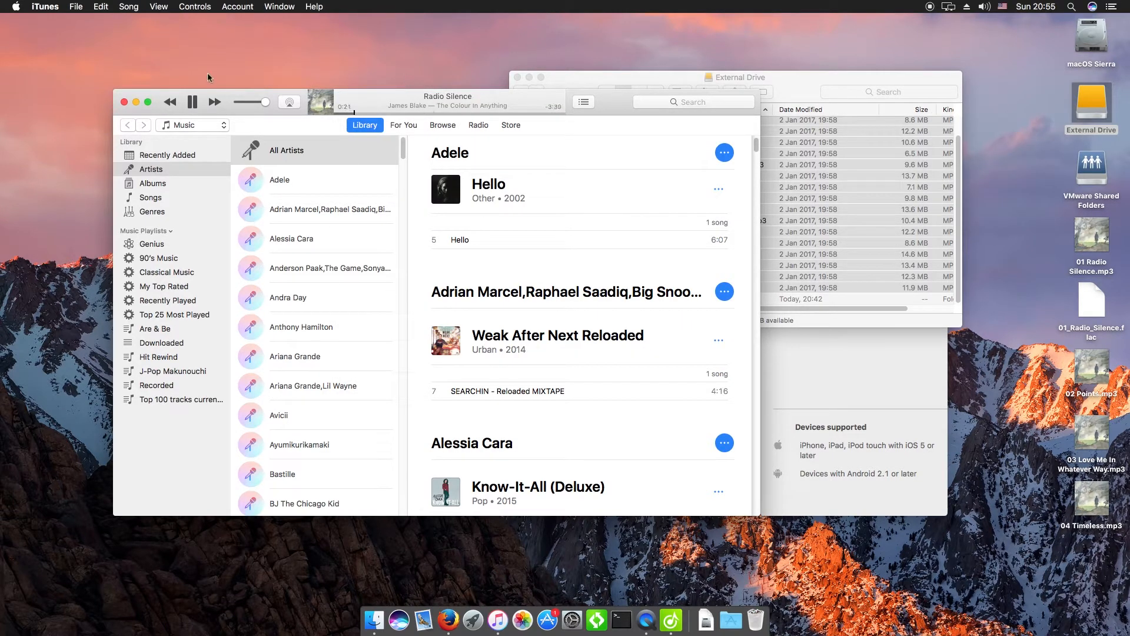
Search 'james bl' and select both Radio Silence tracks from The Colour In Anything
text(james blake)
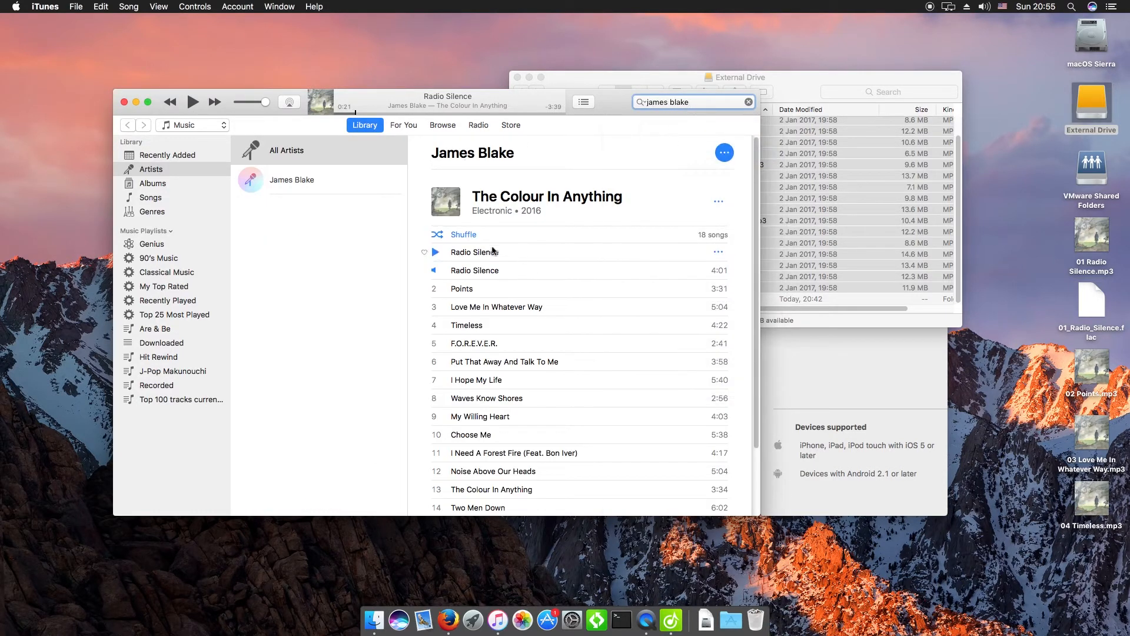
click(475, 252)
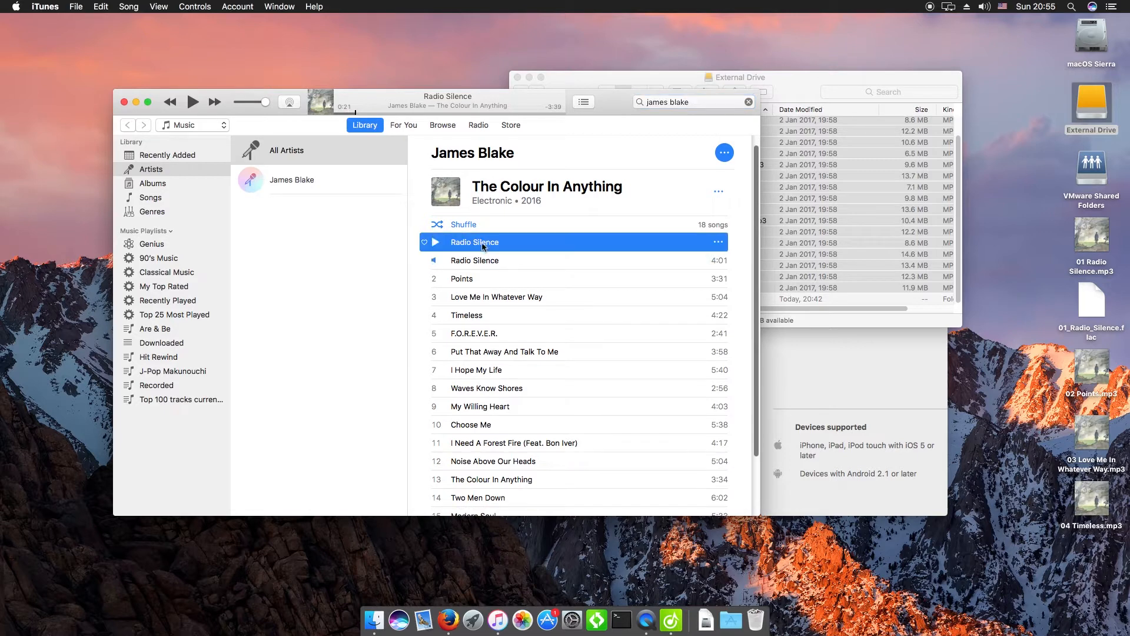
click(475, 260)
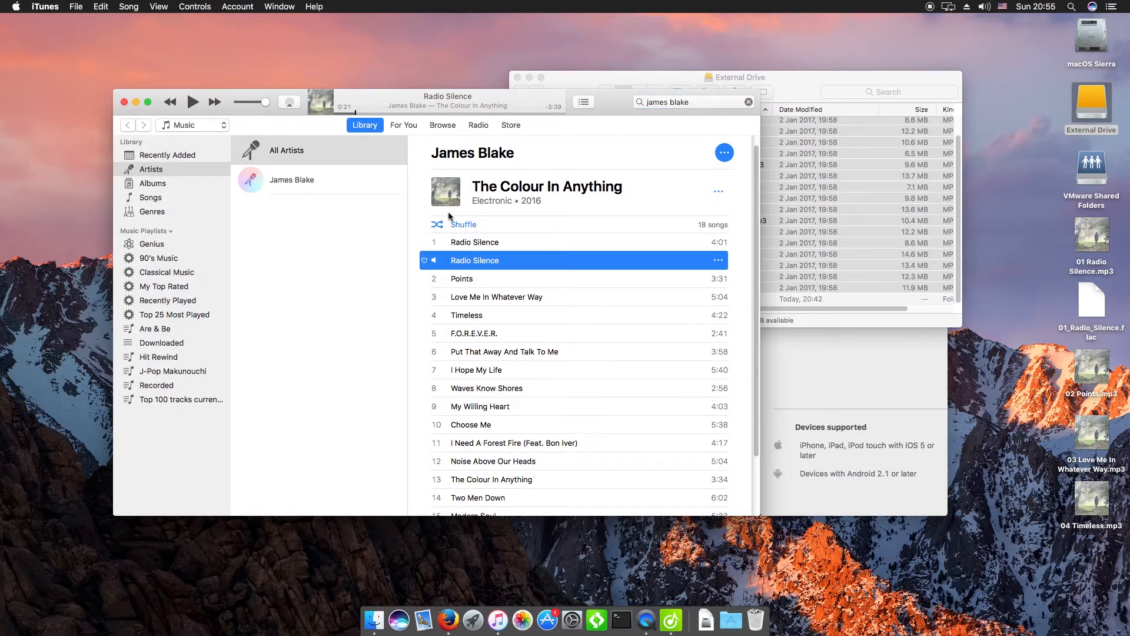
mouse_move(336, 209)
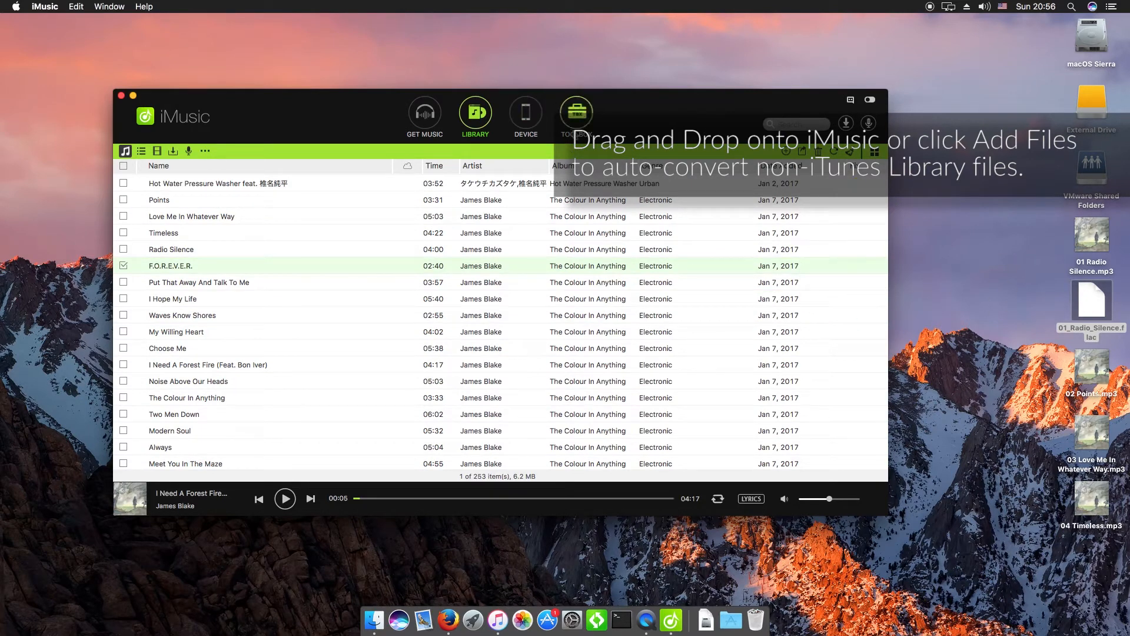
Add 01_Radio_Silence.flac from the Desktop to iMusic's Convert Music list
click(576, 117)
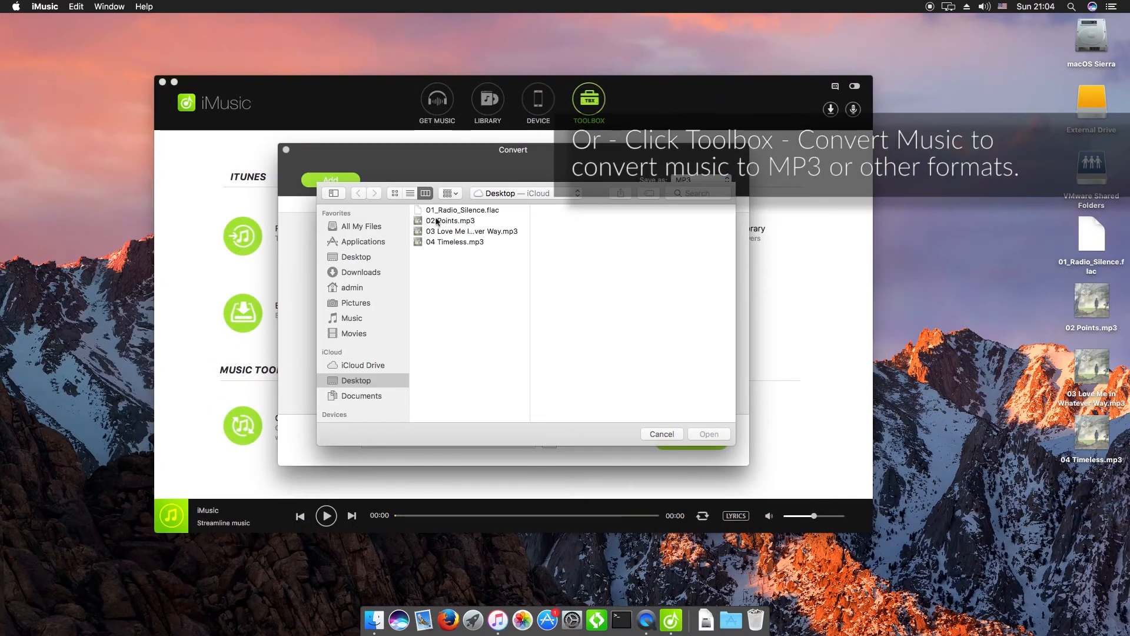
click(461, 210)
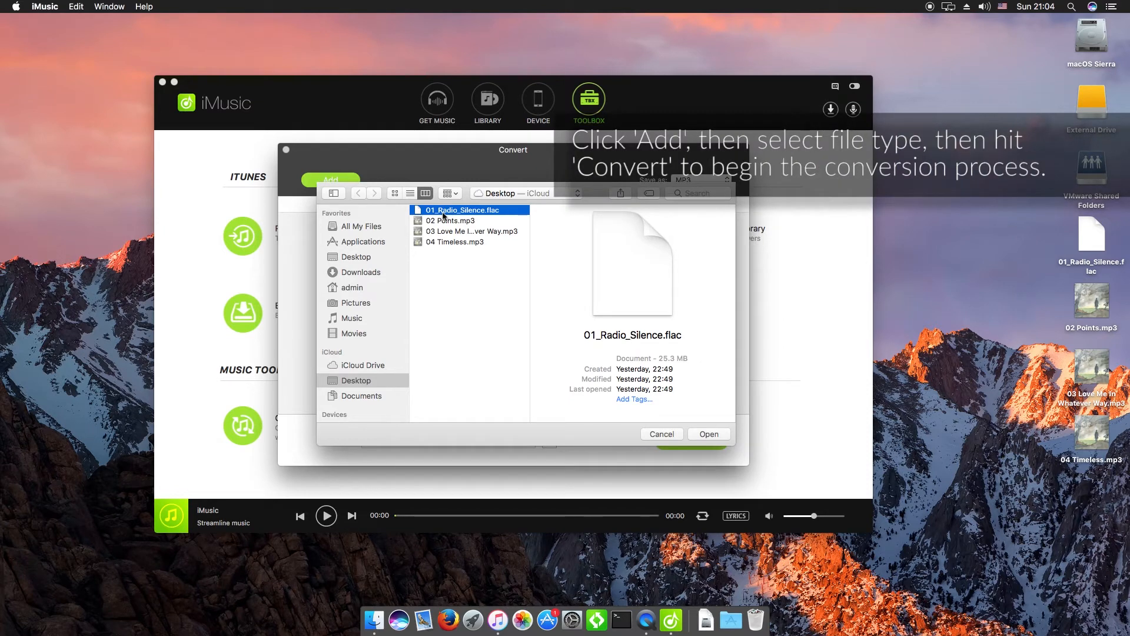
click(707, 434)
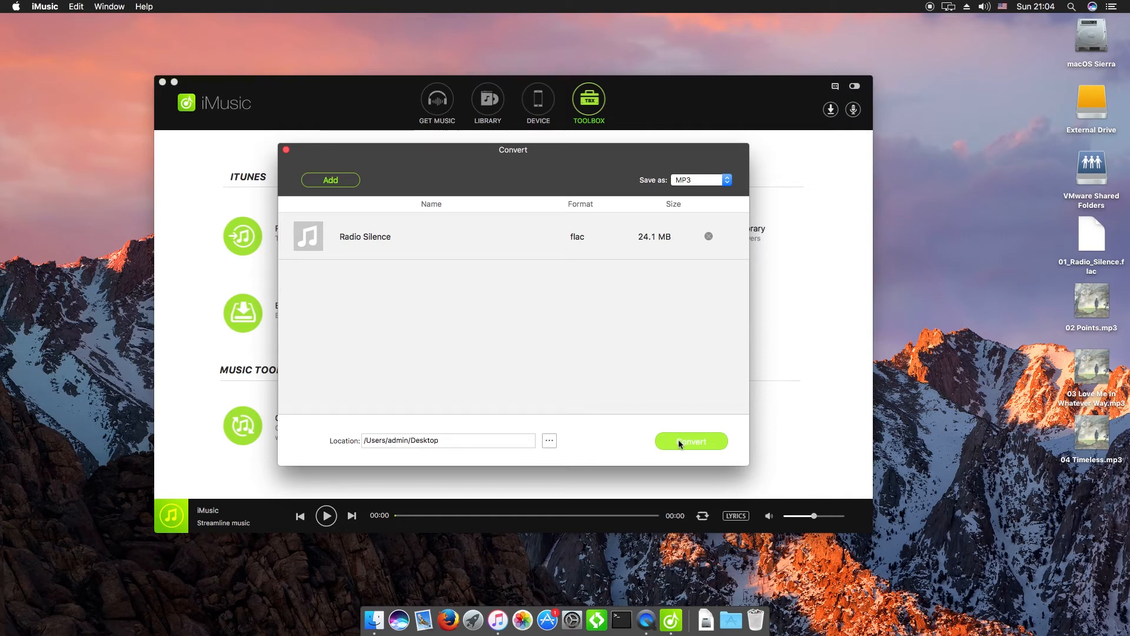
Convert Radio Silence to an MP3 file saved on the Desktop
click(690, 440)
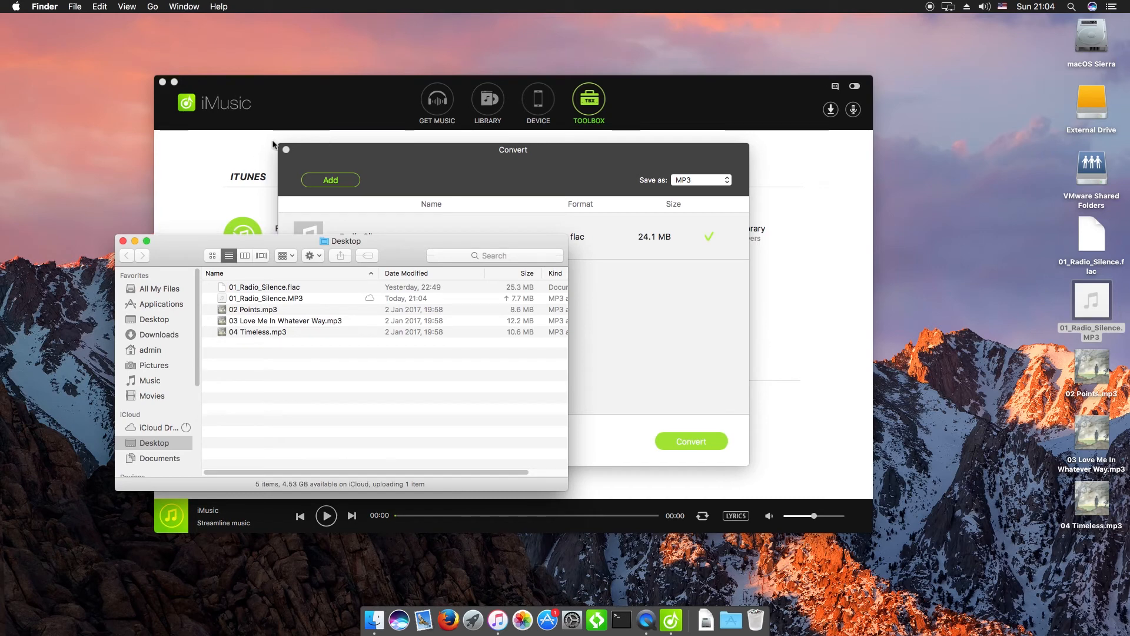
Add the converted MP3 to the iMusic library (256 items), then close iMusic
click(285, 149)
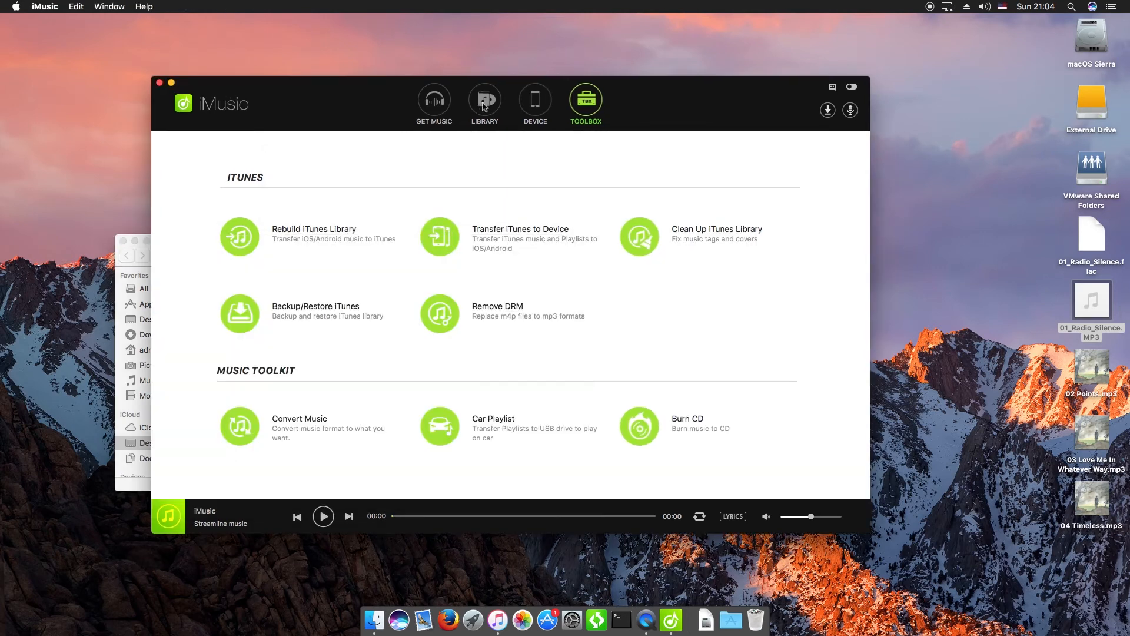
click(483, 104)
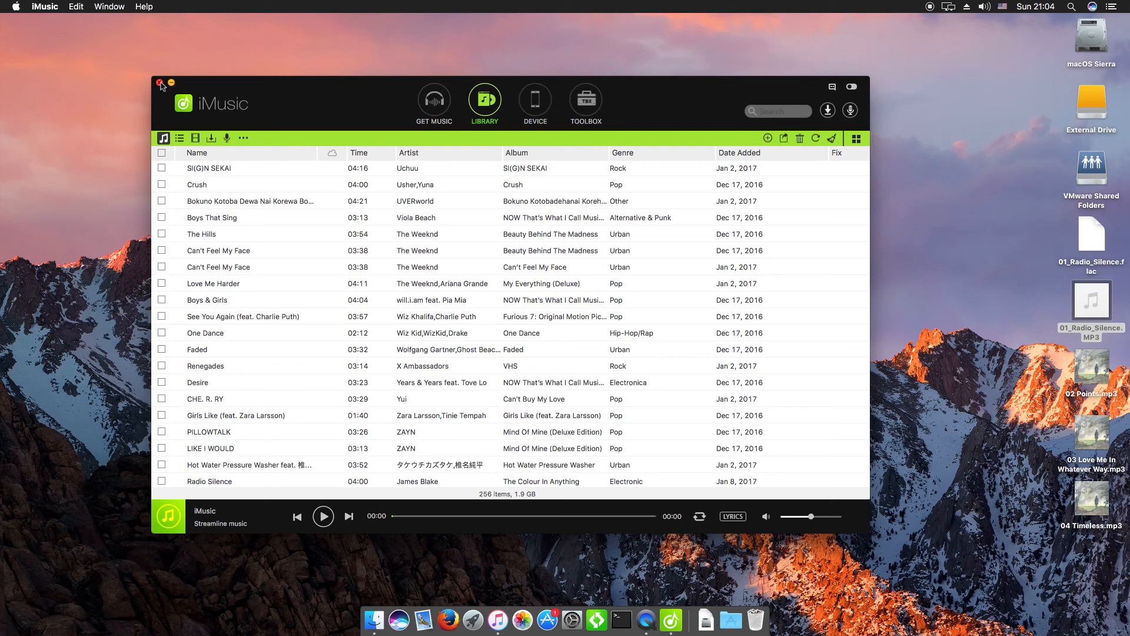
click(162, 84)
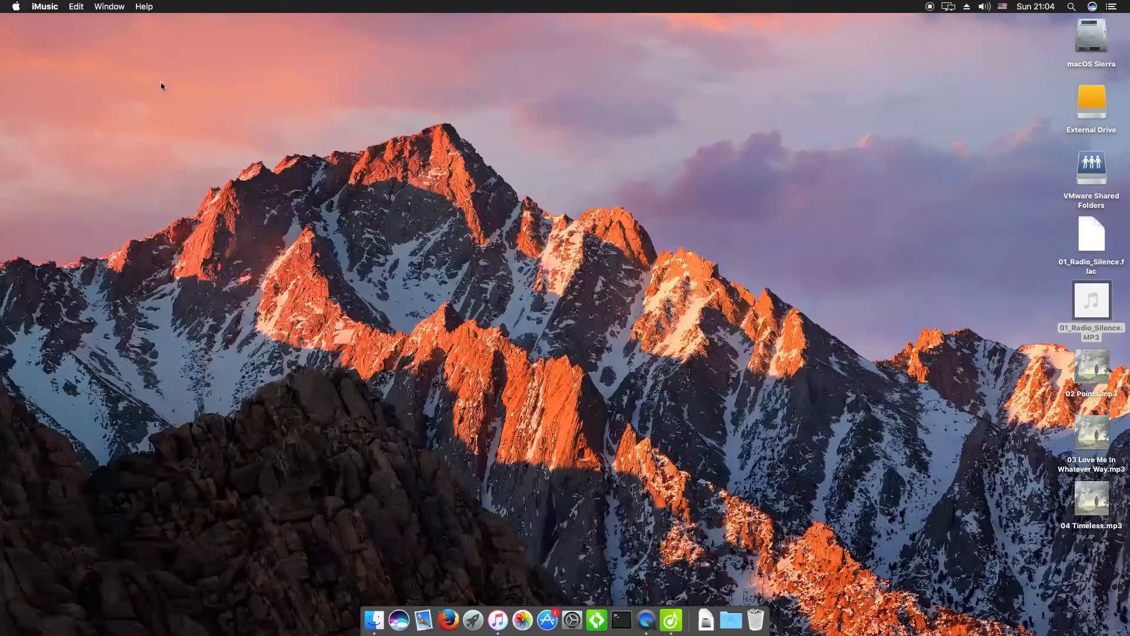